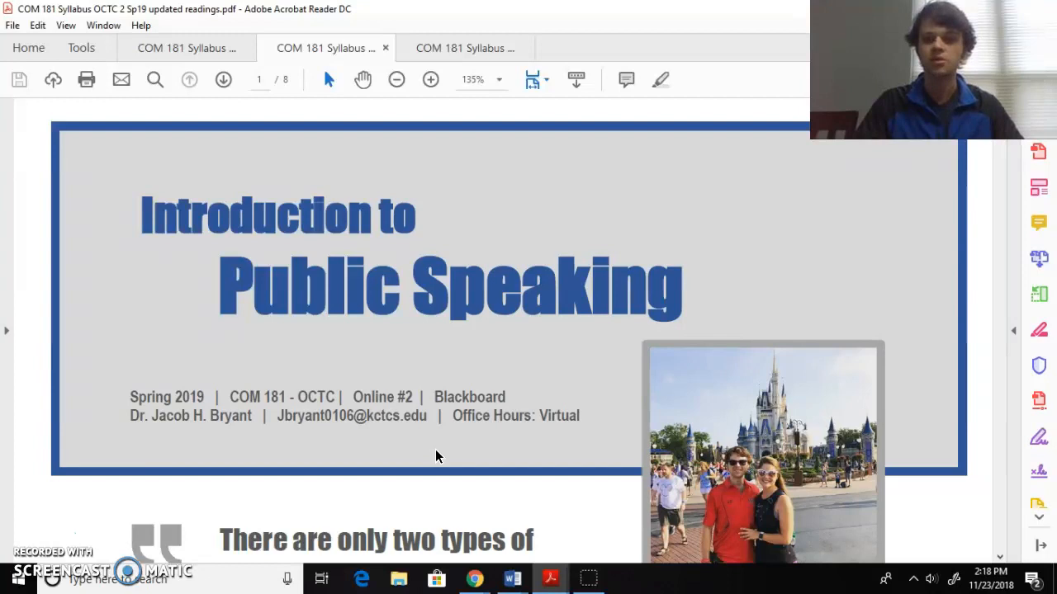
# - Scroll page 1 past the title banner to the Mark Twain quote, class goal and three facts
pyautogui.scroll(-3)
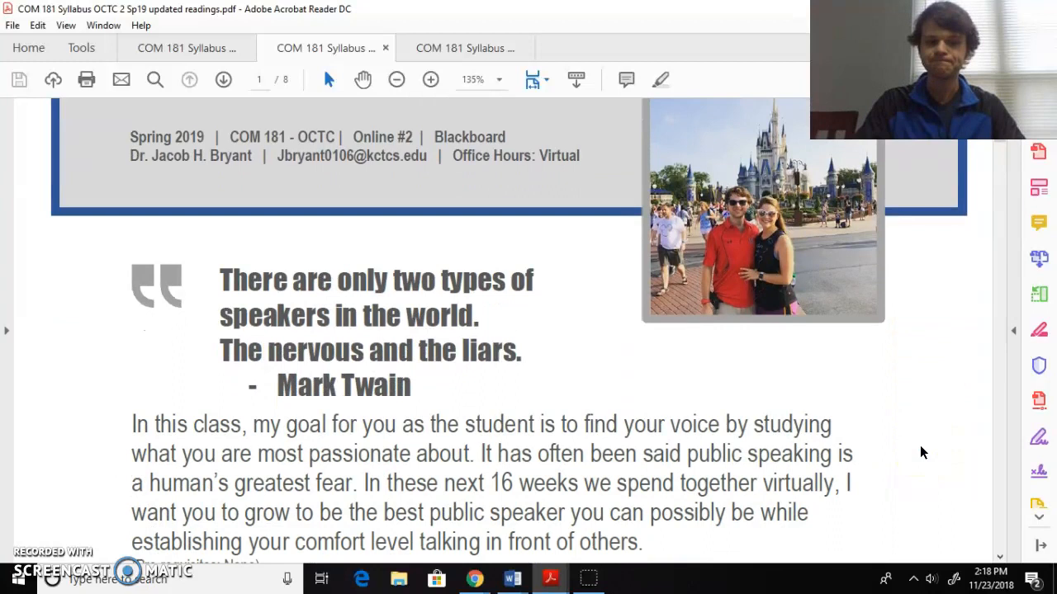
pyautogui.scroll(-3)
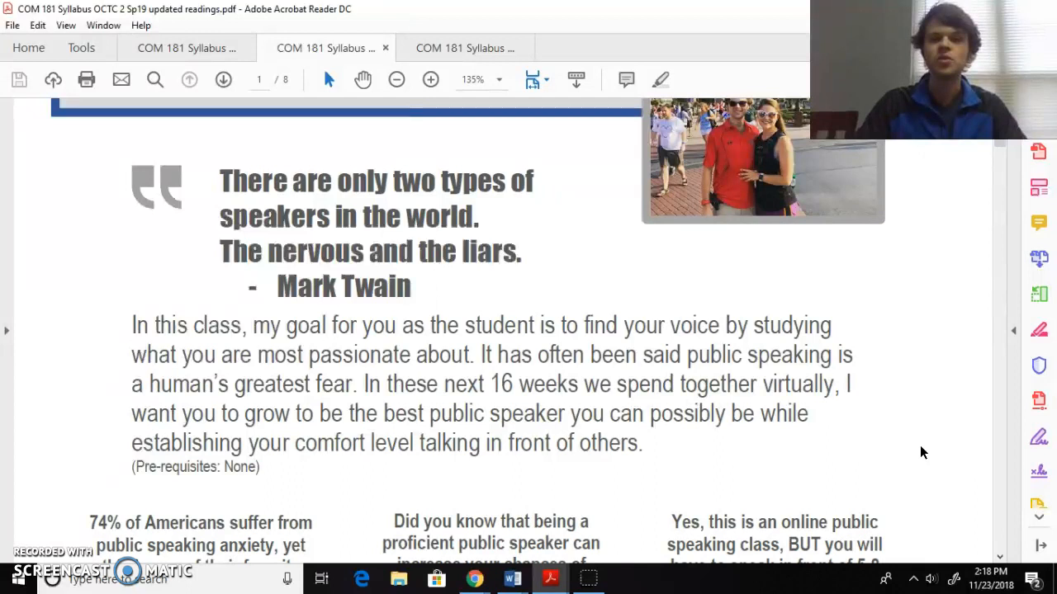
pyautogui.scroll(-3)
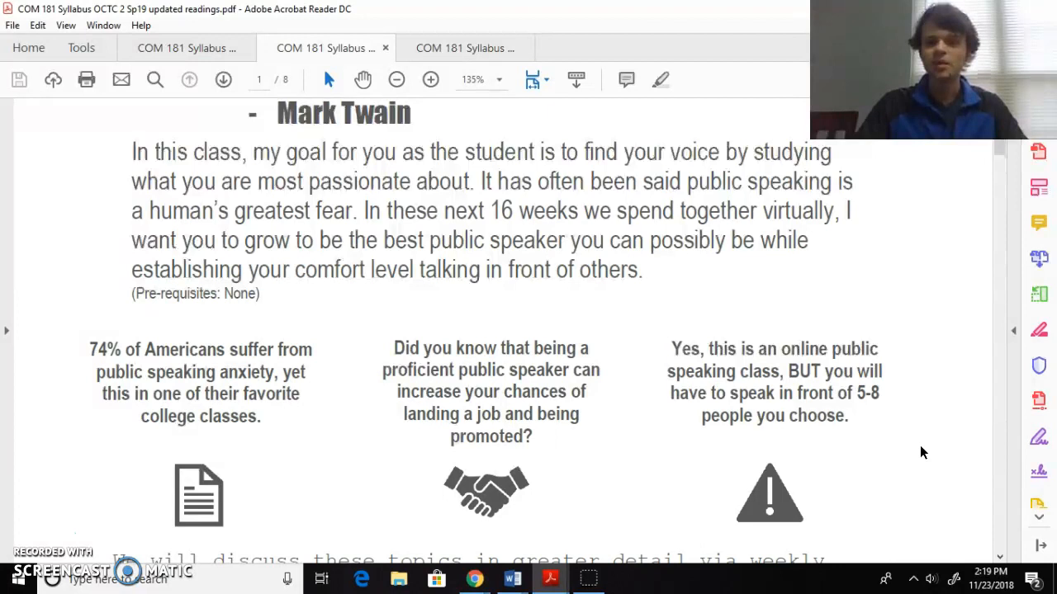
# - Scroll through the weekly lectures paragraph and Course Description onto the top of page 2
pyautogui.scroll(-3)
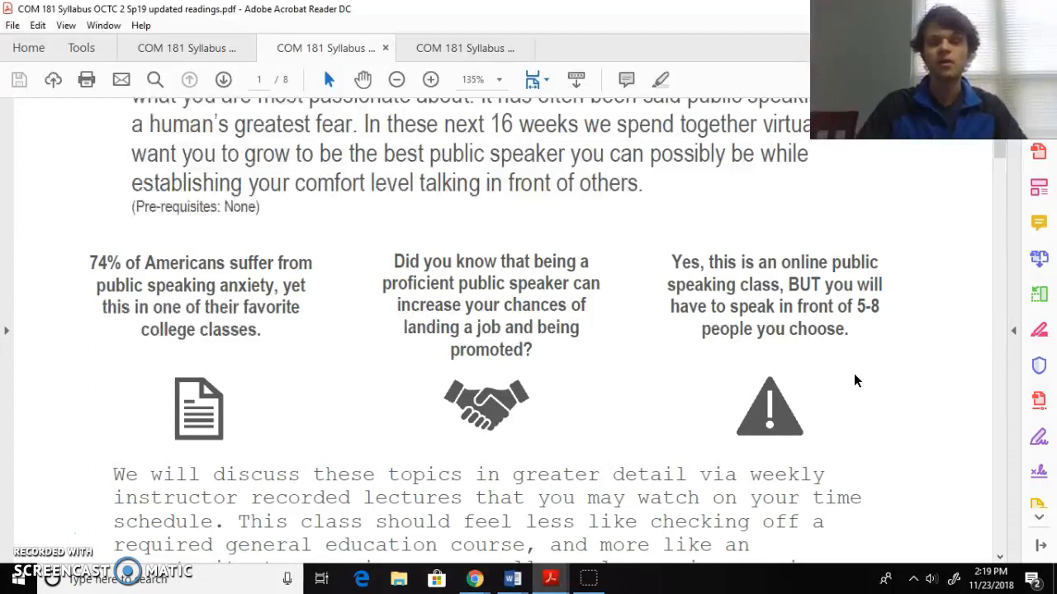
pyautogui.scroll(-3)
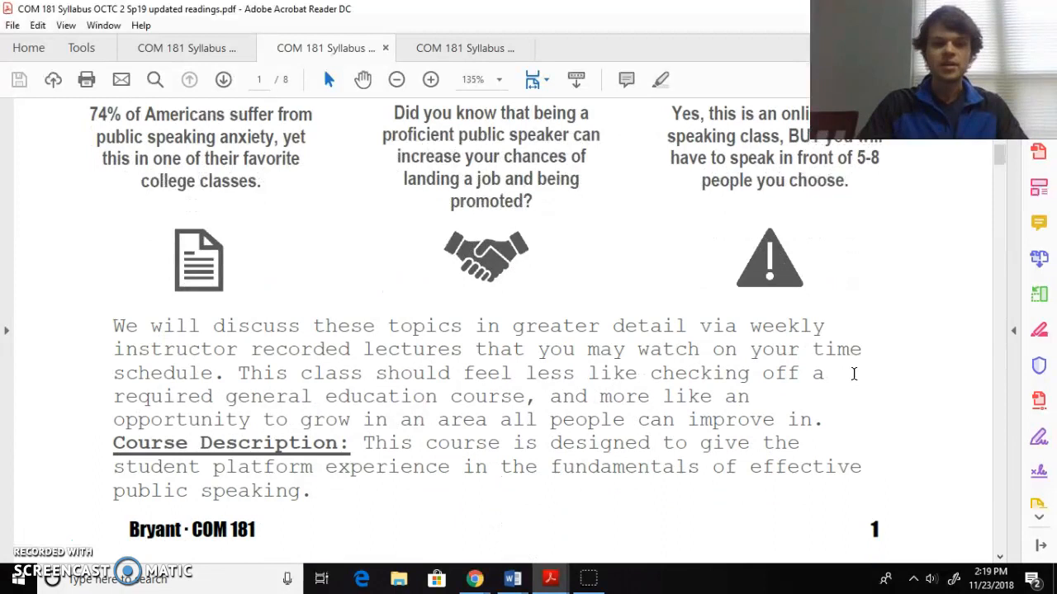
pyautogui.scroll(-3)
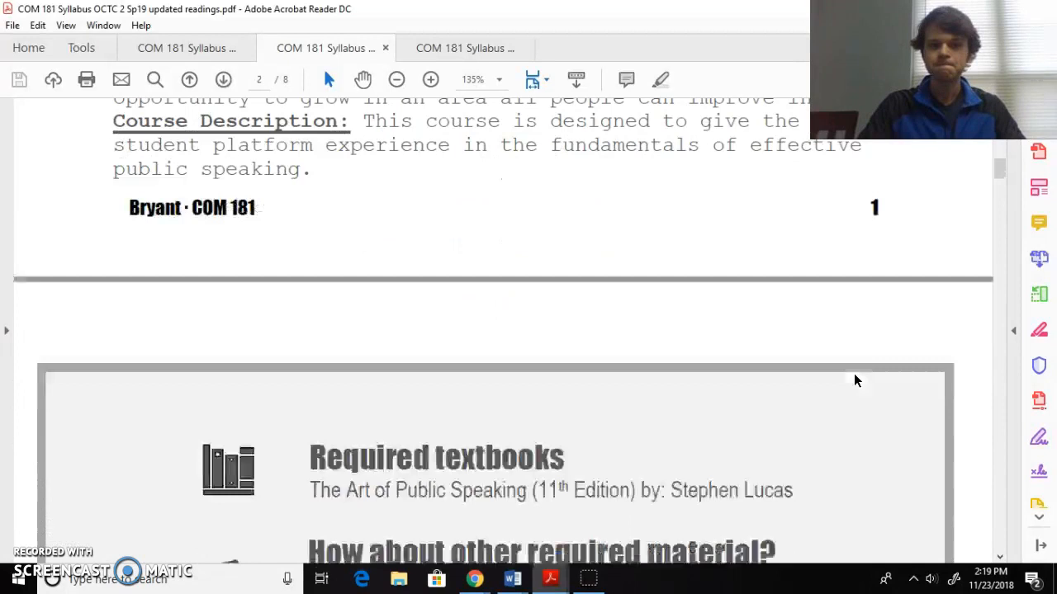
# - Scroll page 2 to Required textbooks, other required material and the What else? video rules
pyautogui.scroll(-3)
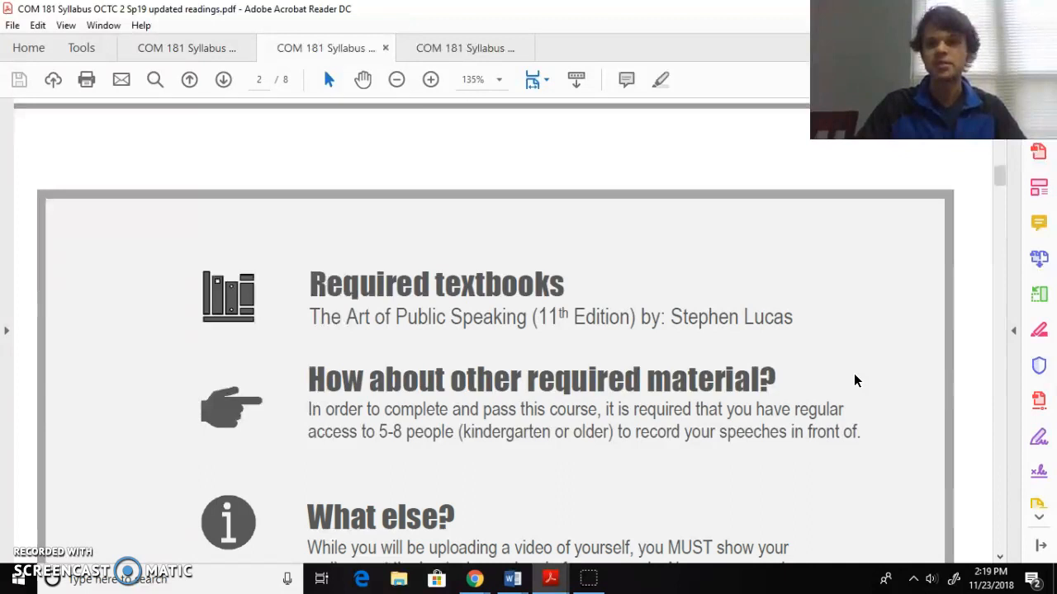
pyautogui.scroll(-3)
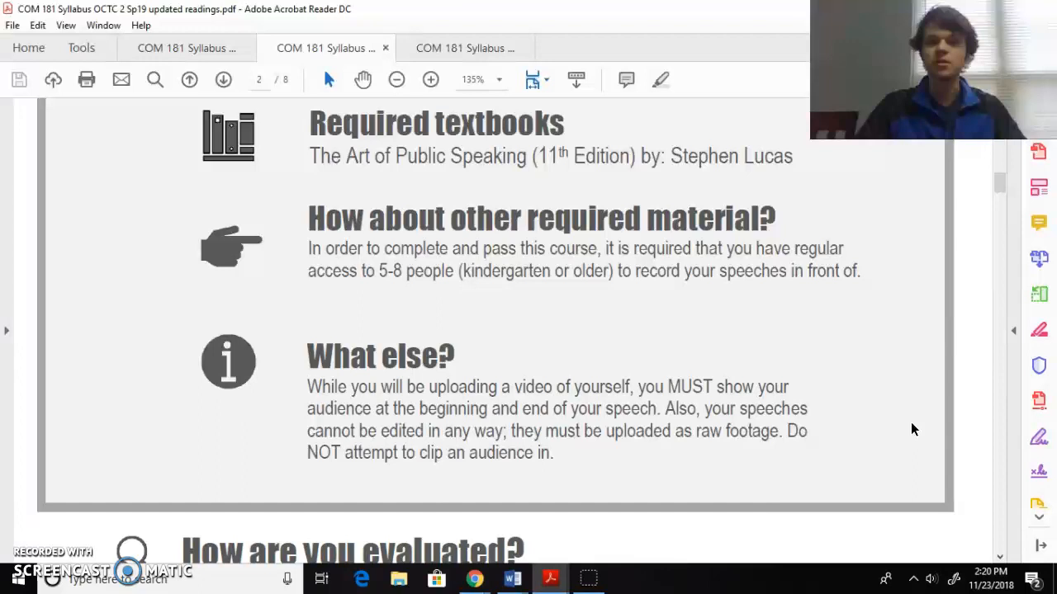
# - Scroll page 2 to 'How are you evaluated?' and the Assignment Breakdown pie chart
pyautogui.scroll(-3)
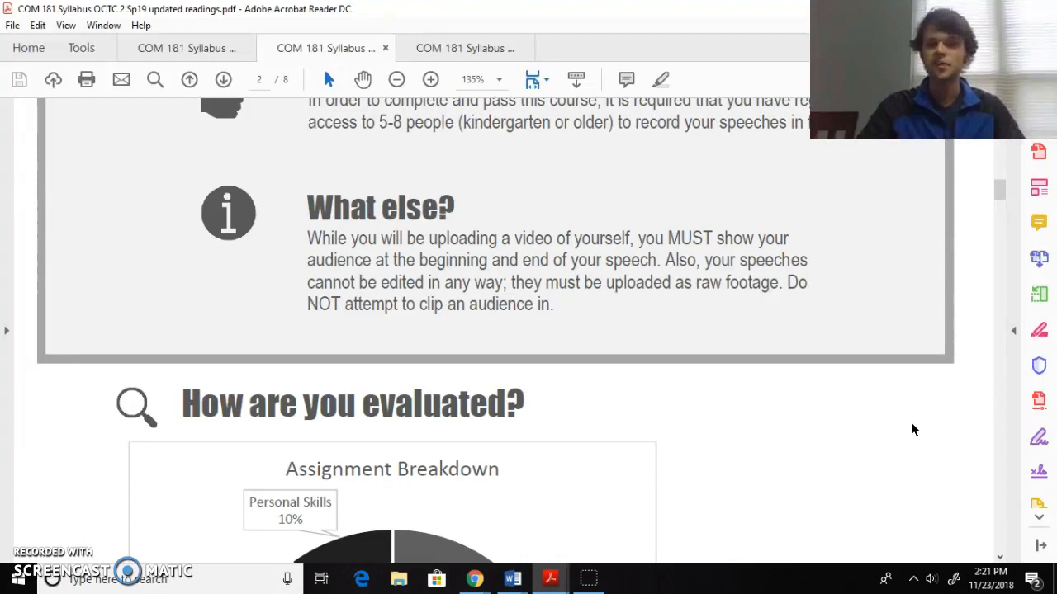
pyautogui.scroll(-3)
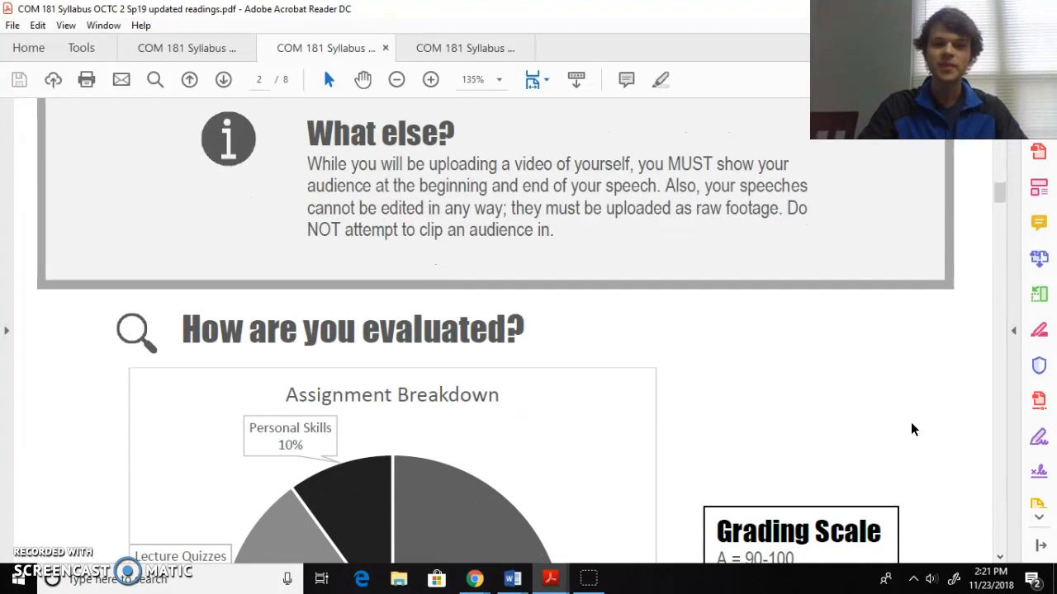
pyautogui.scroll(-3)
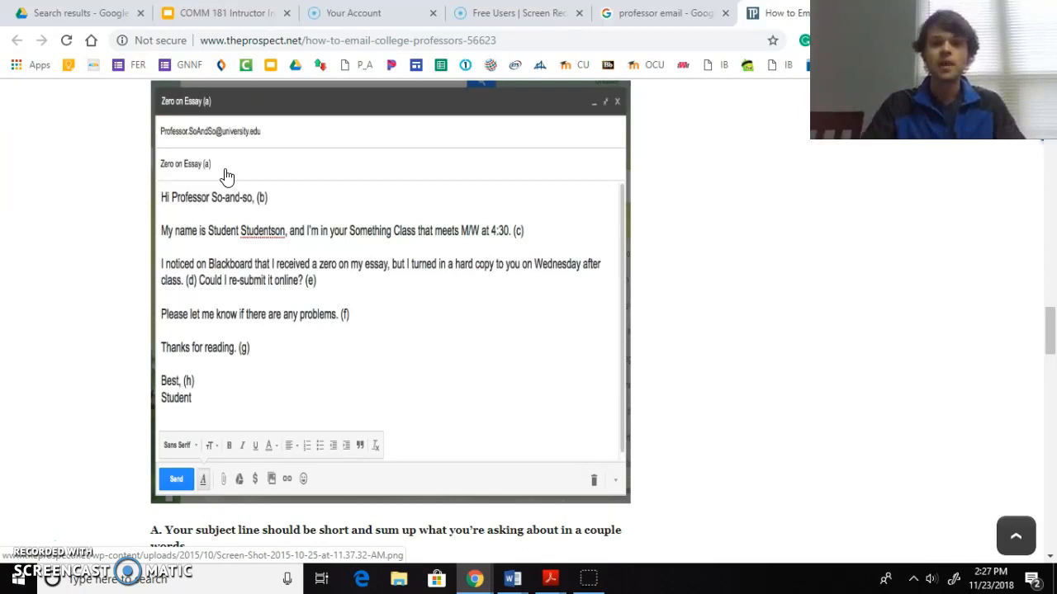
pyautogui.moveTo(271, 214)
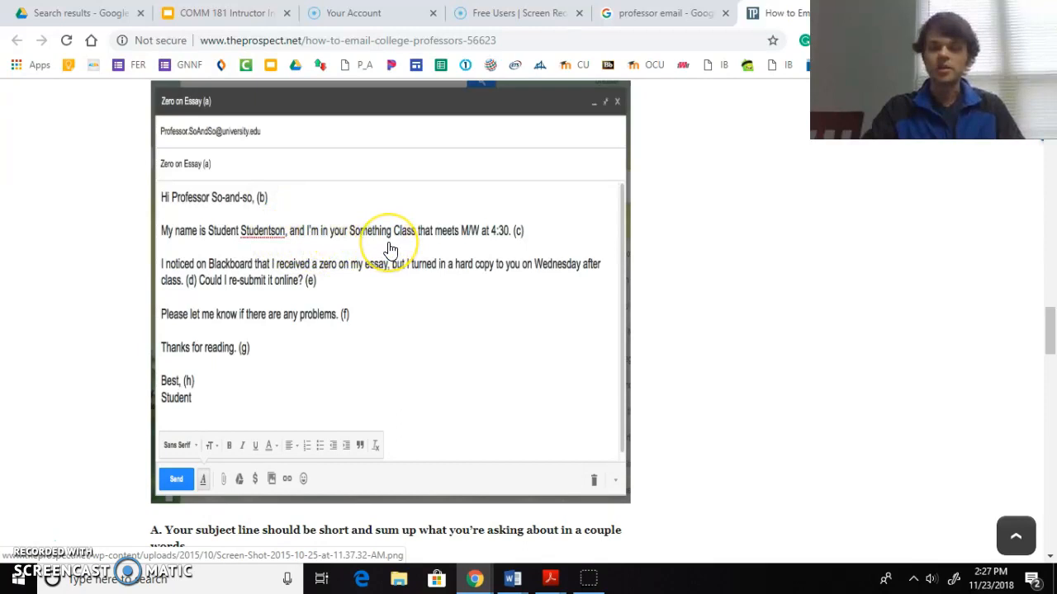
pyautogui.moveTo(377, 294)
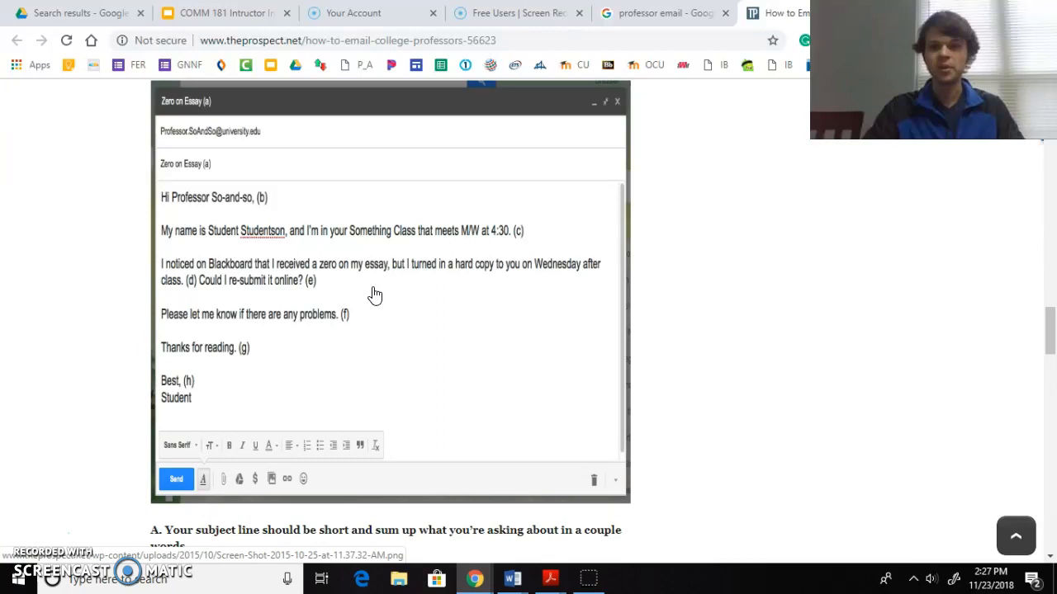
pyautogui.moveTo(231, 410)
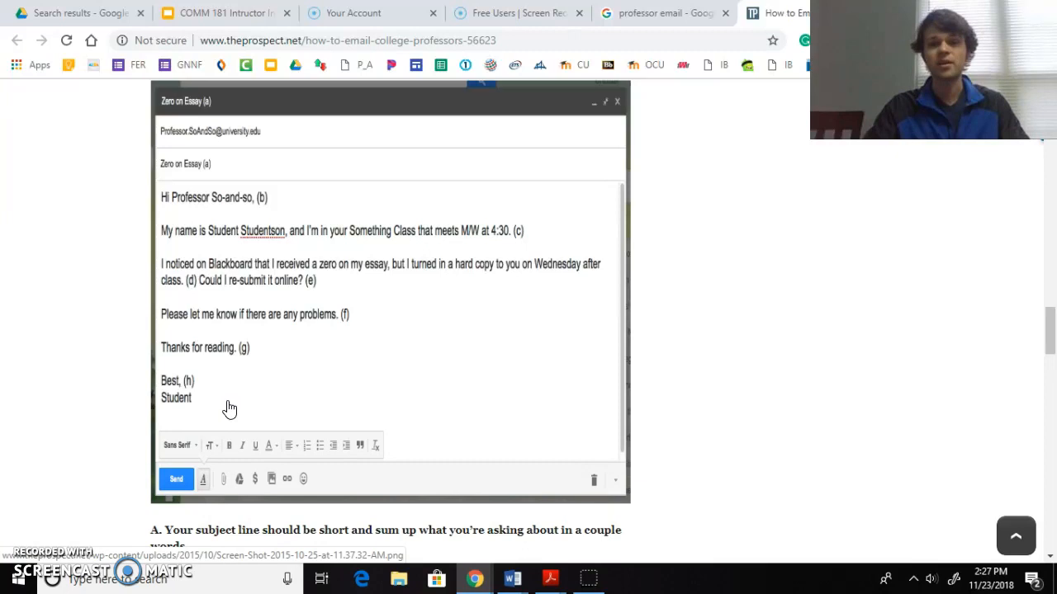
# - View The Prospect's sample email to a professor about a zero on an essay
pyautogui.click(549, 578)
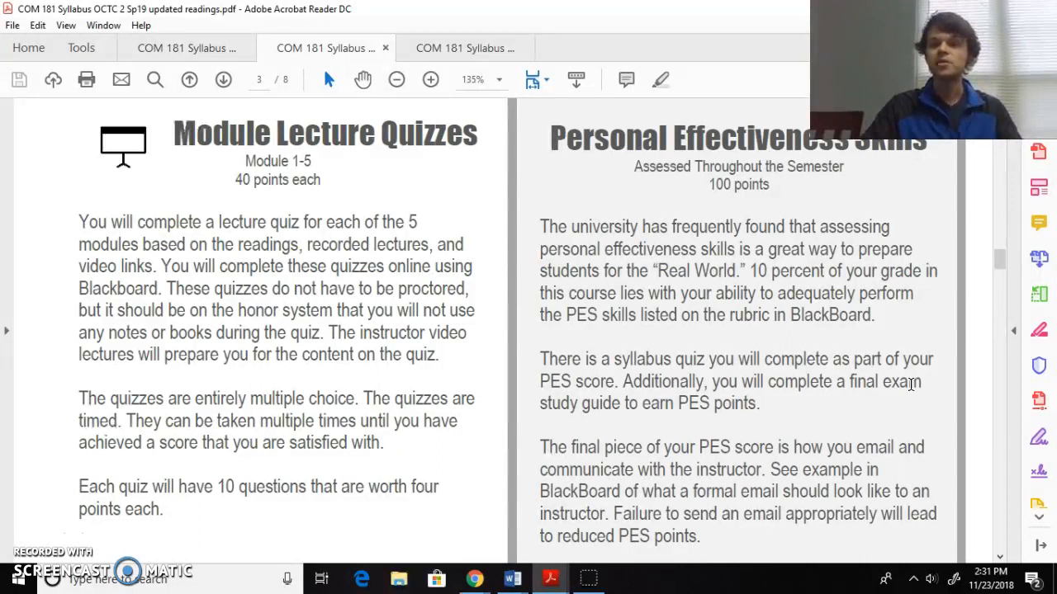
pyautogui.moveTo(852, 396)
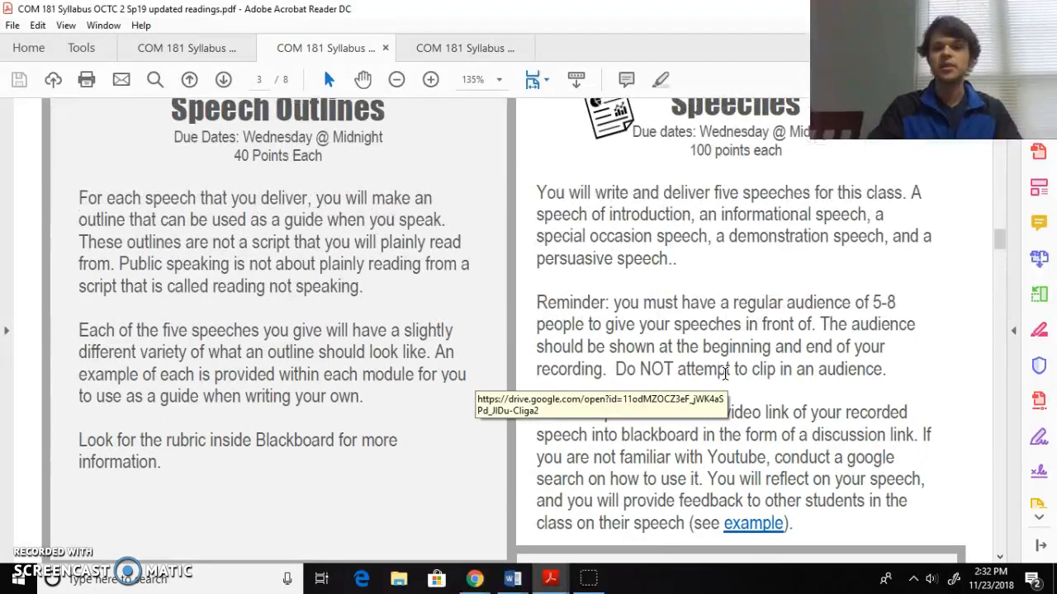
# - Adjust the view so the Speech Outlines and Speeches assignment descriptions are fully visible
pyautogui.scroll(3)
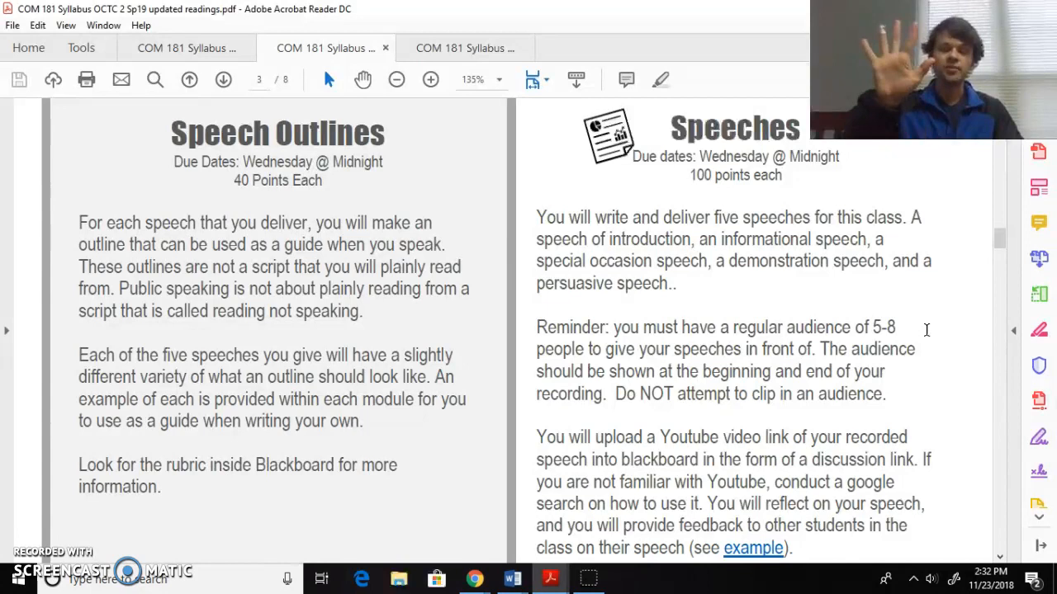
pyautogui.scroll(-3)
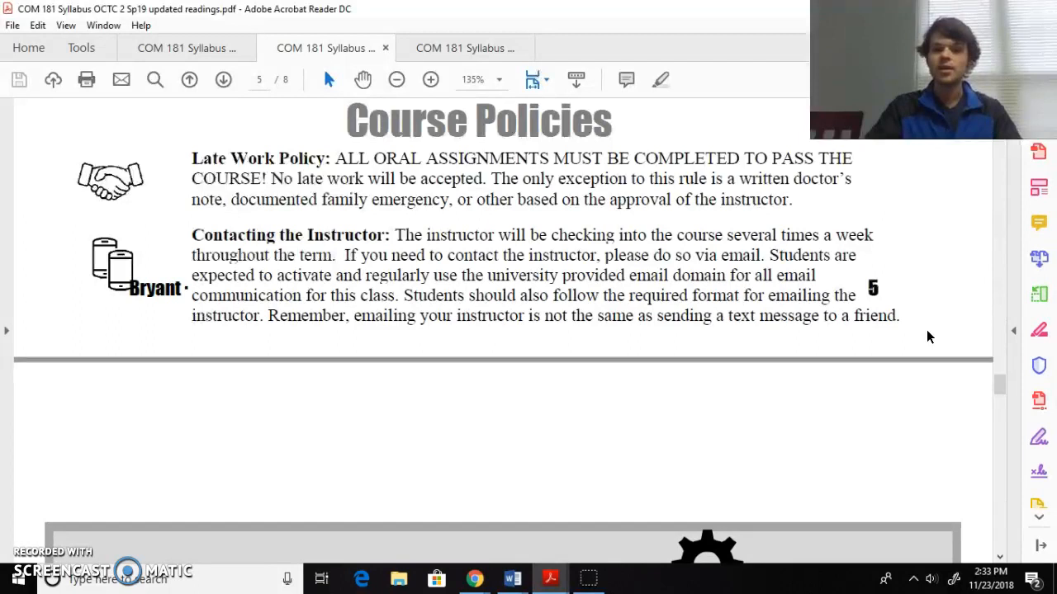
# - Scroll past page 5's Course Policies to page 6, The Technical Stuff competencies
pyautogui.scroll(-3)
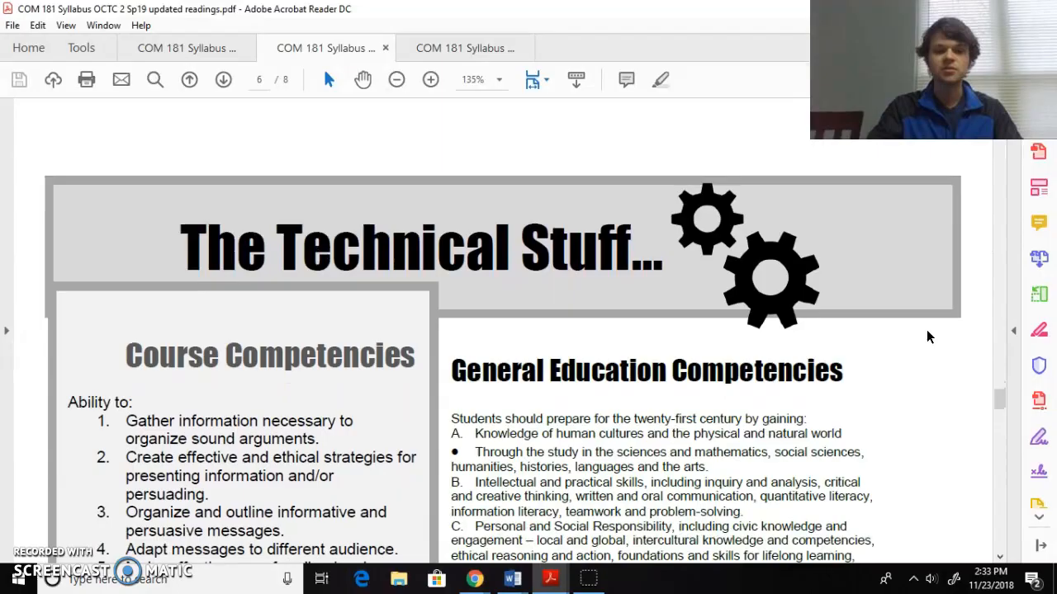